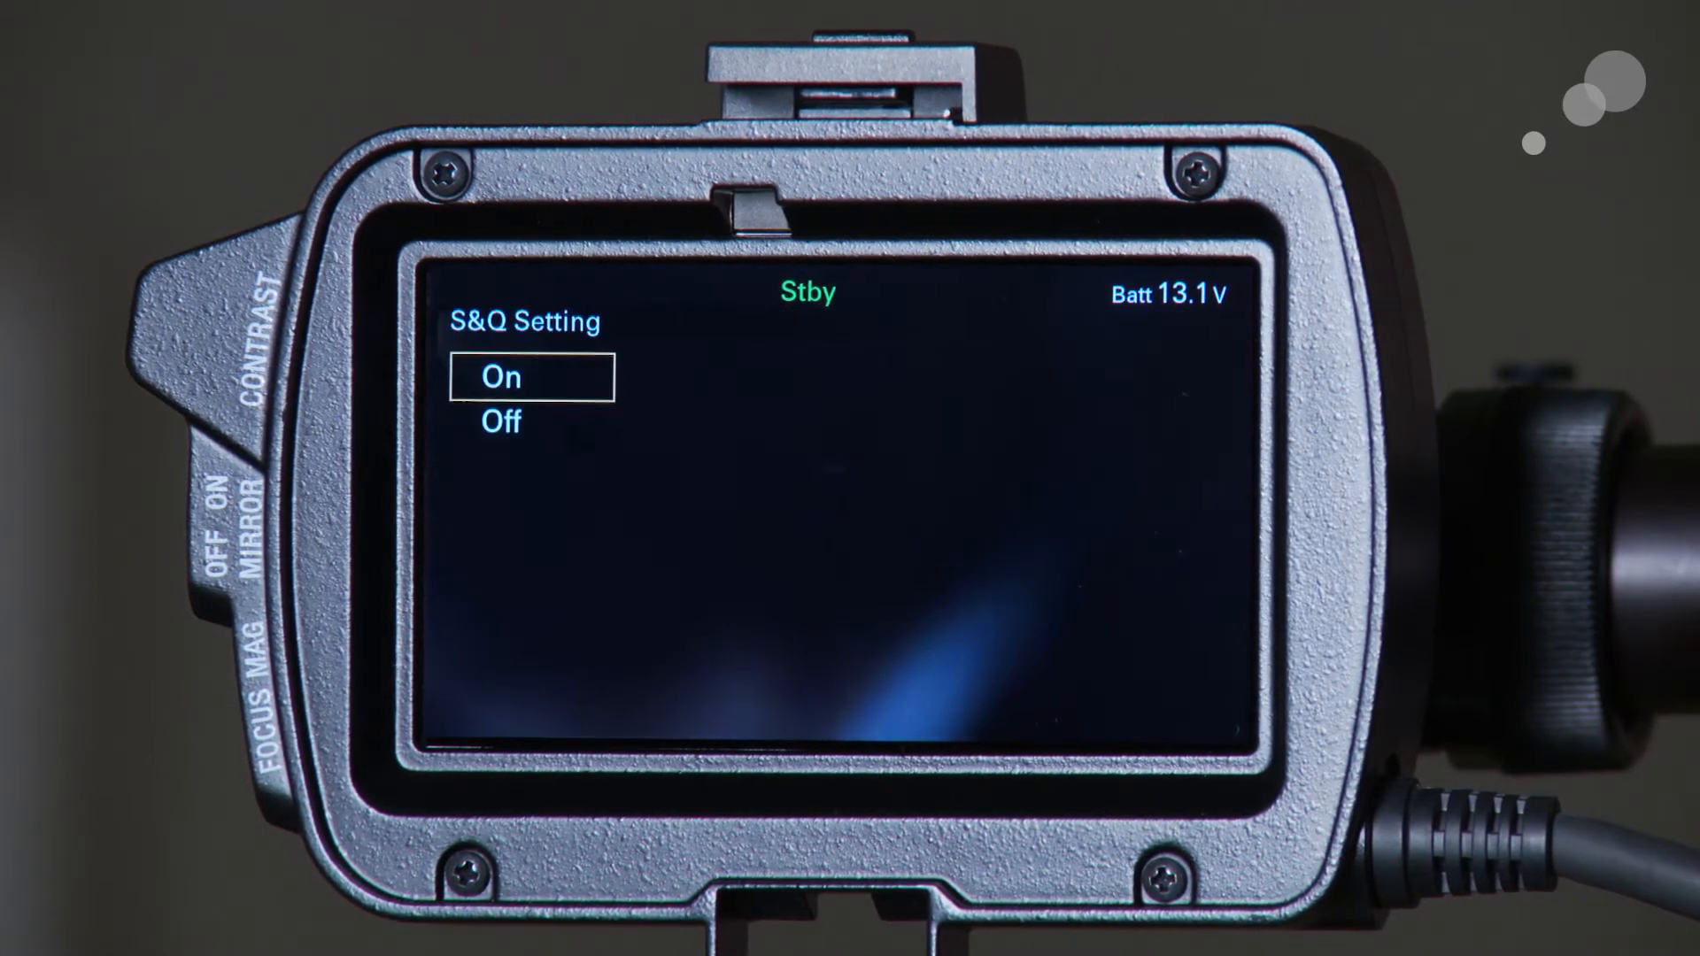
Set S&Q Motion to On to enter high frame rate standby
{"action": "left_click", "coordinate": [499, 377]}
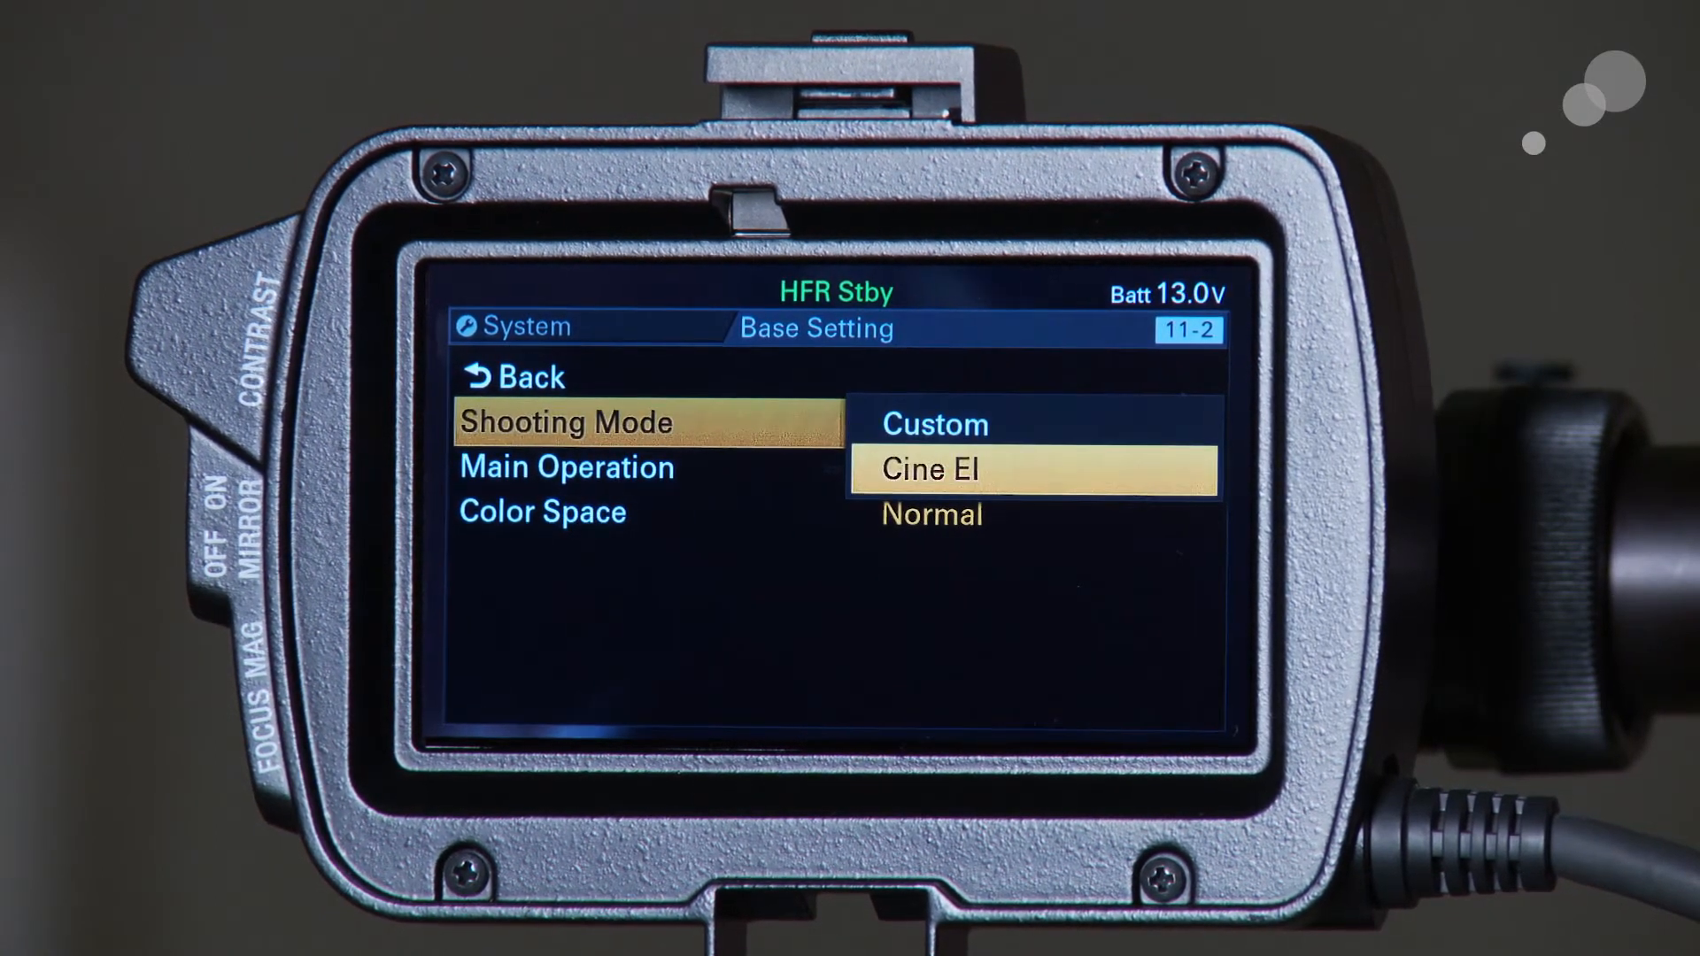
Change the shooting mode to Cine EI and execute the change
{"action": "left_click", "coordinate": [927, 468]}
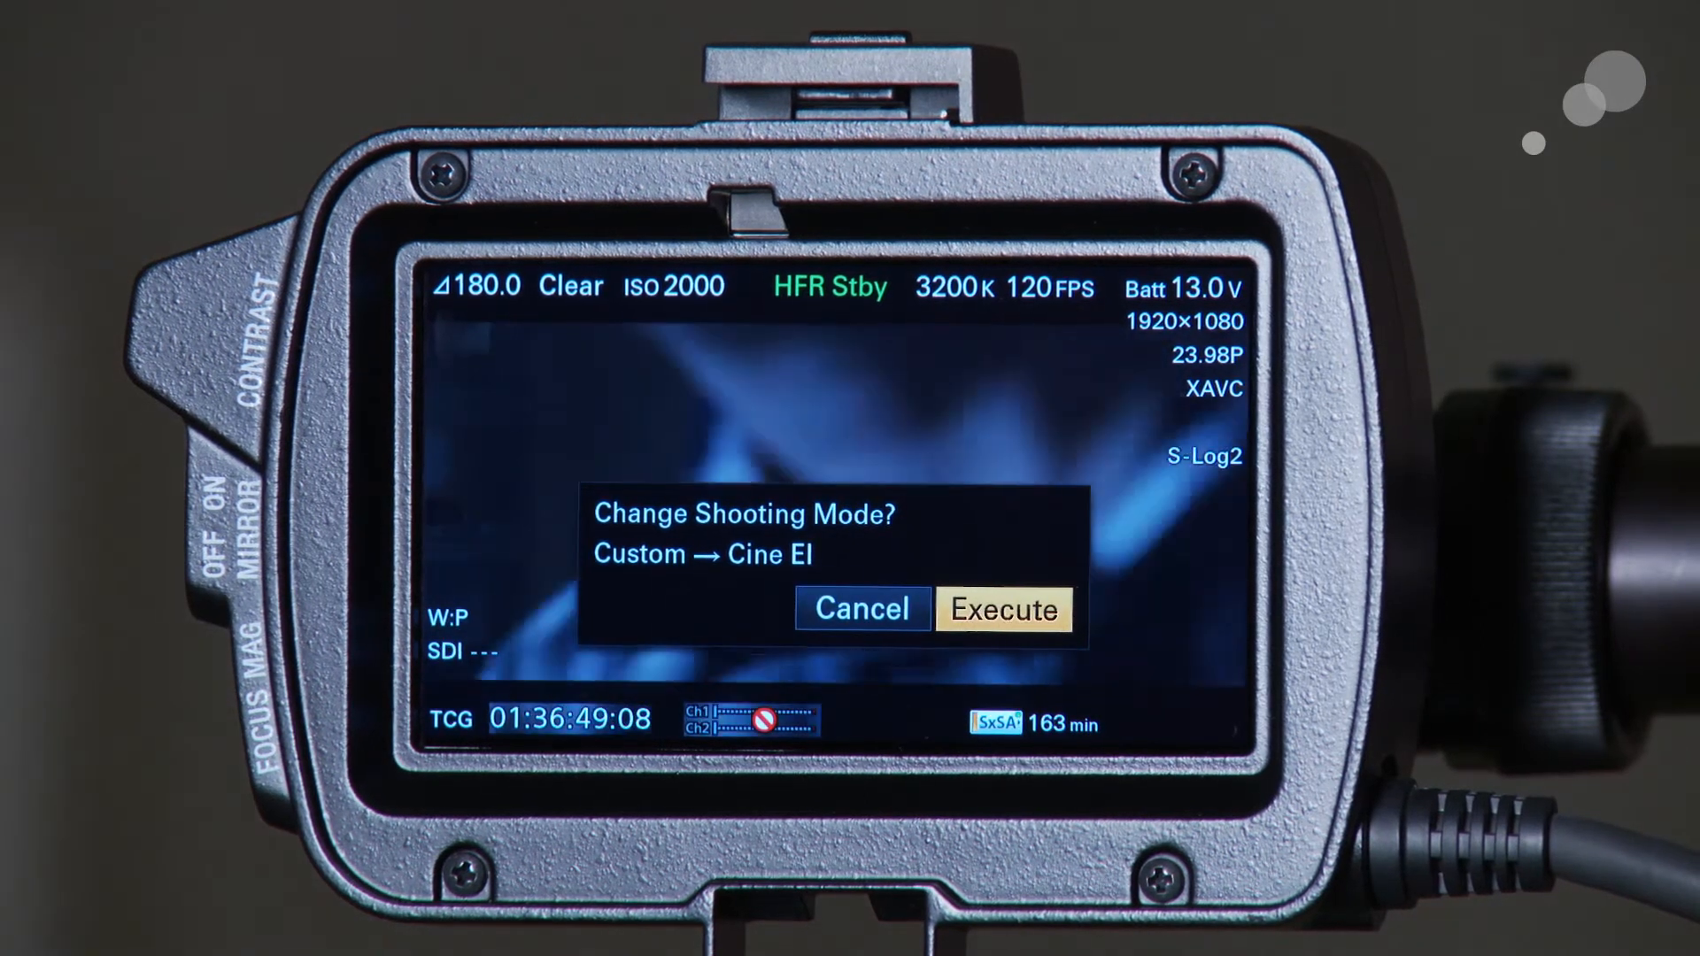
{"action": "left_click", "coordinate": [1000, 609]}
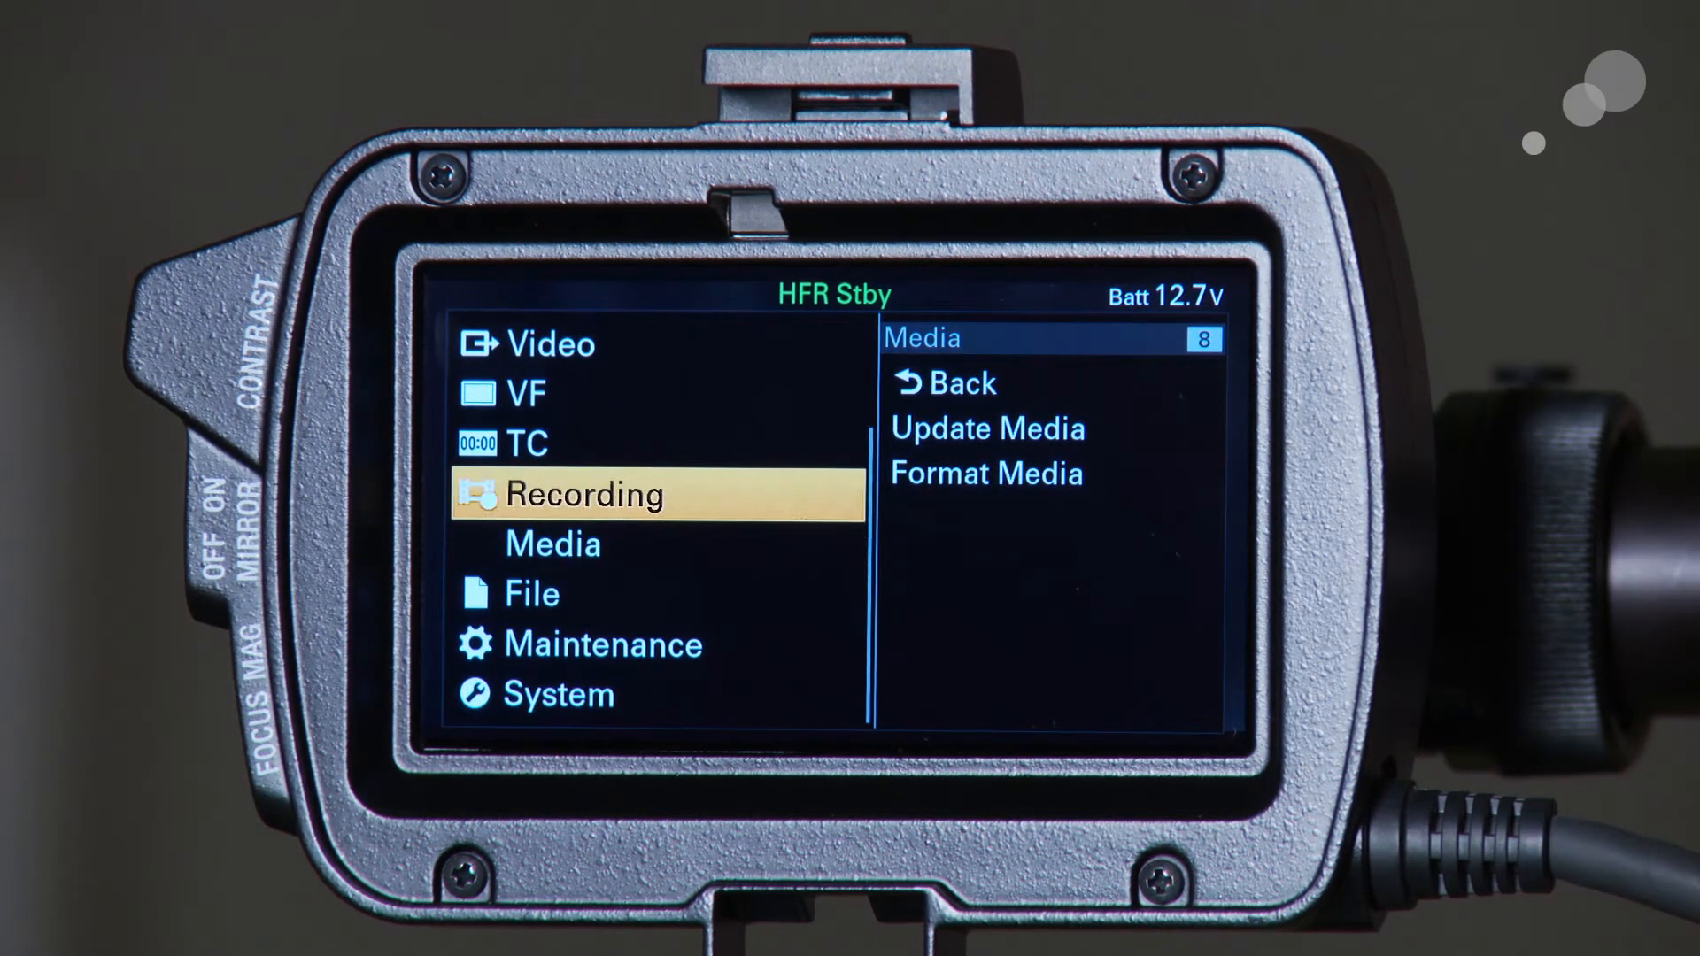
Set Recording > Rec Control to AXS so only the attached recorder records
{"action": "left_click", "coordinate": [583, 494]}
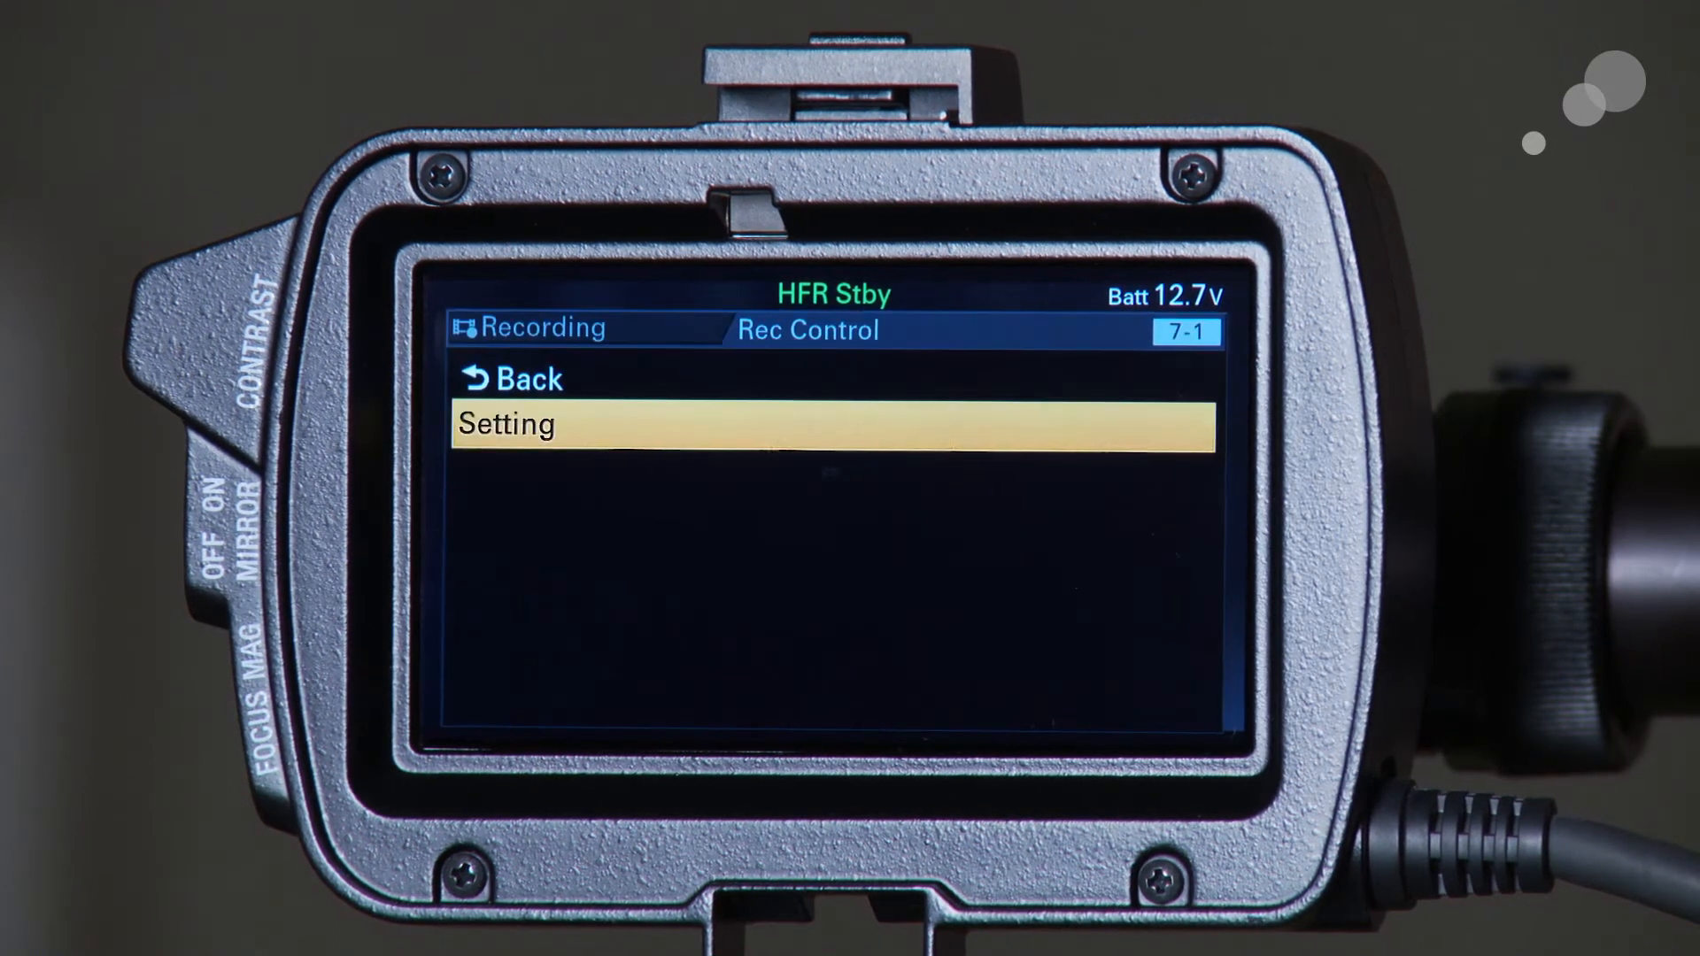
{"action": "left_click", "coordinate": [506, 424]}
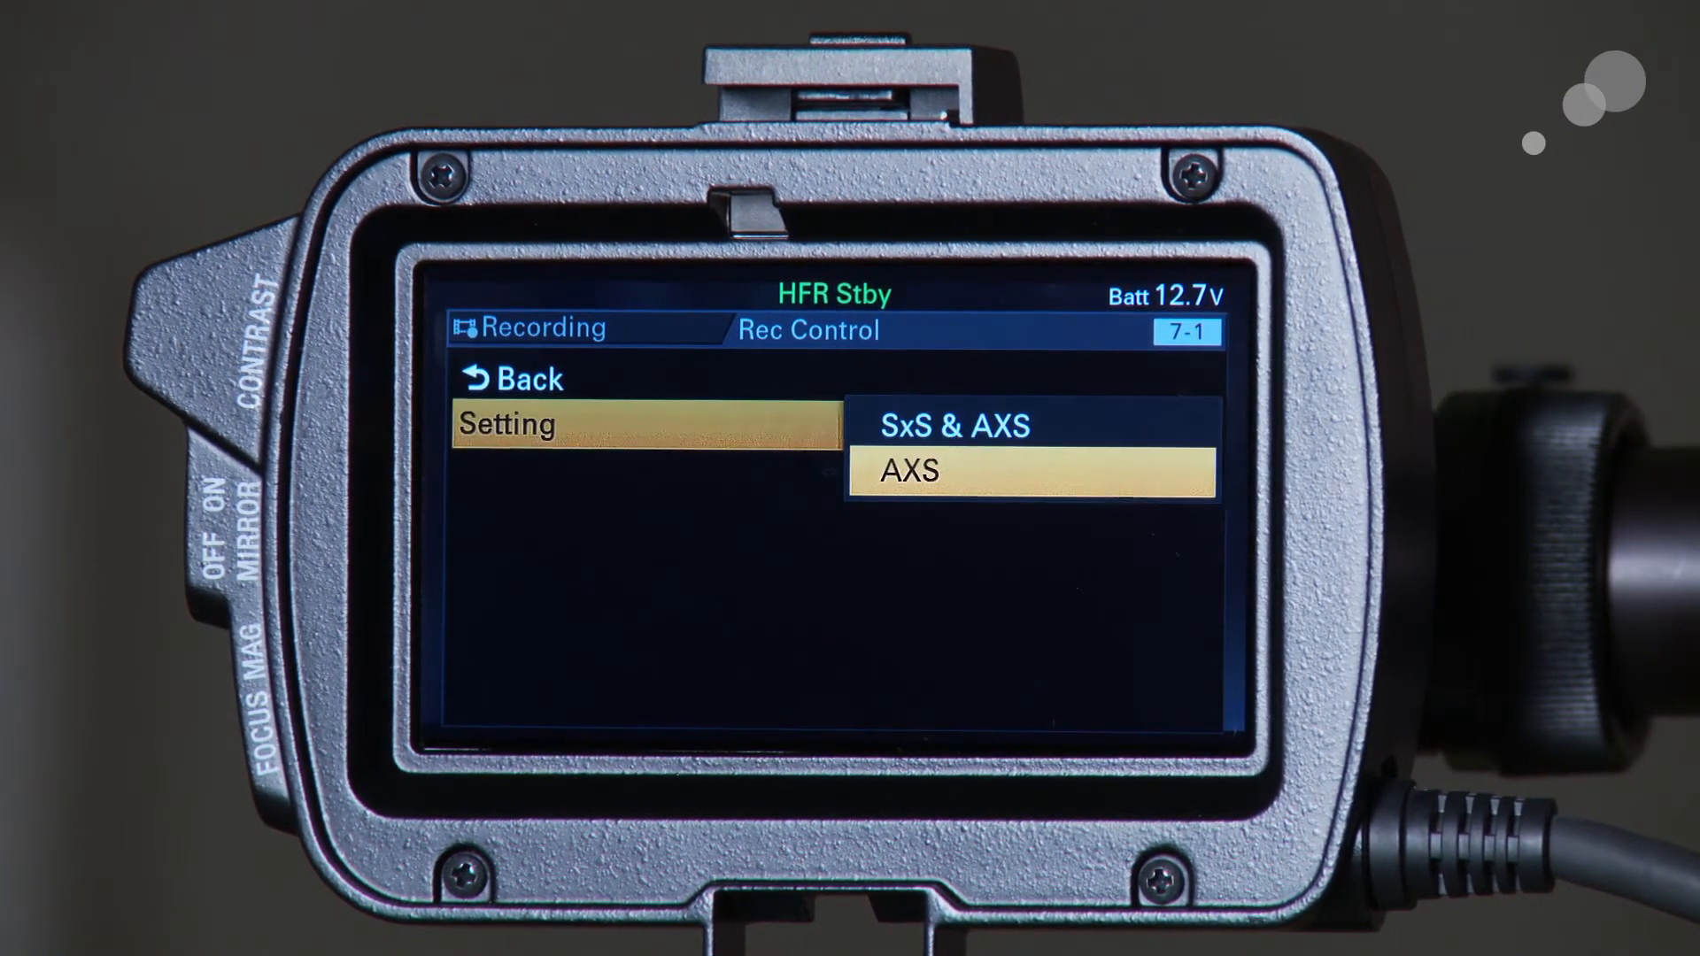
{"action": "left_click", "coordinate": [908, 471]}
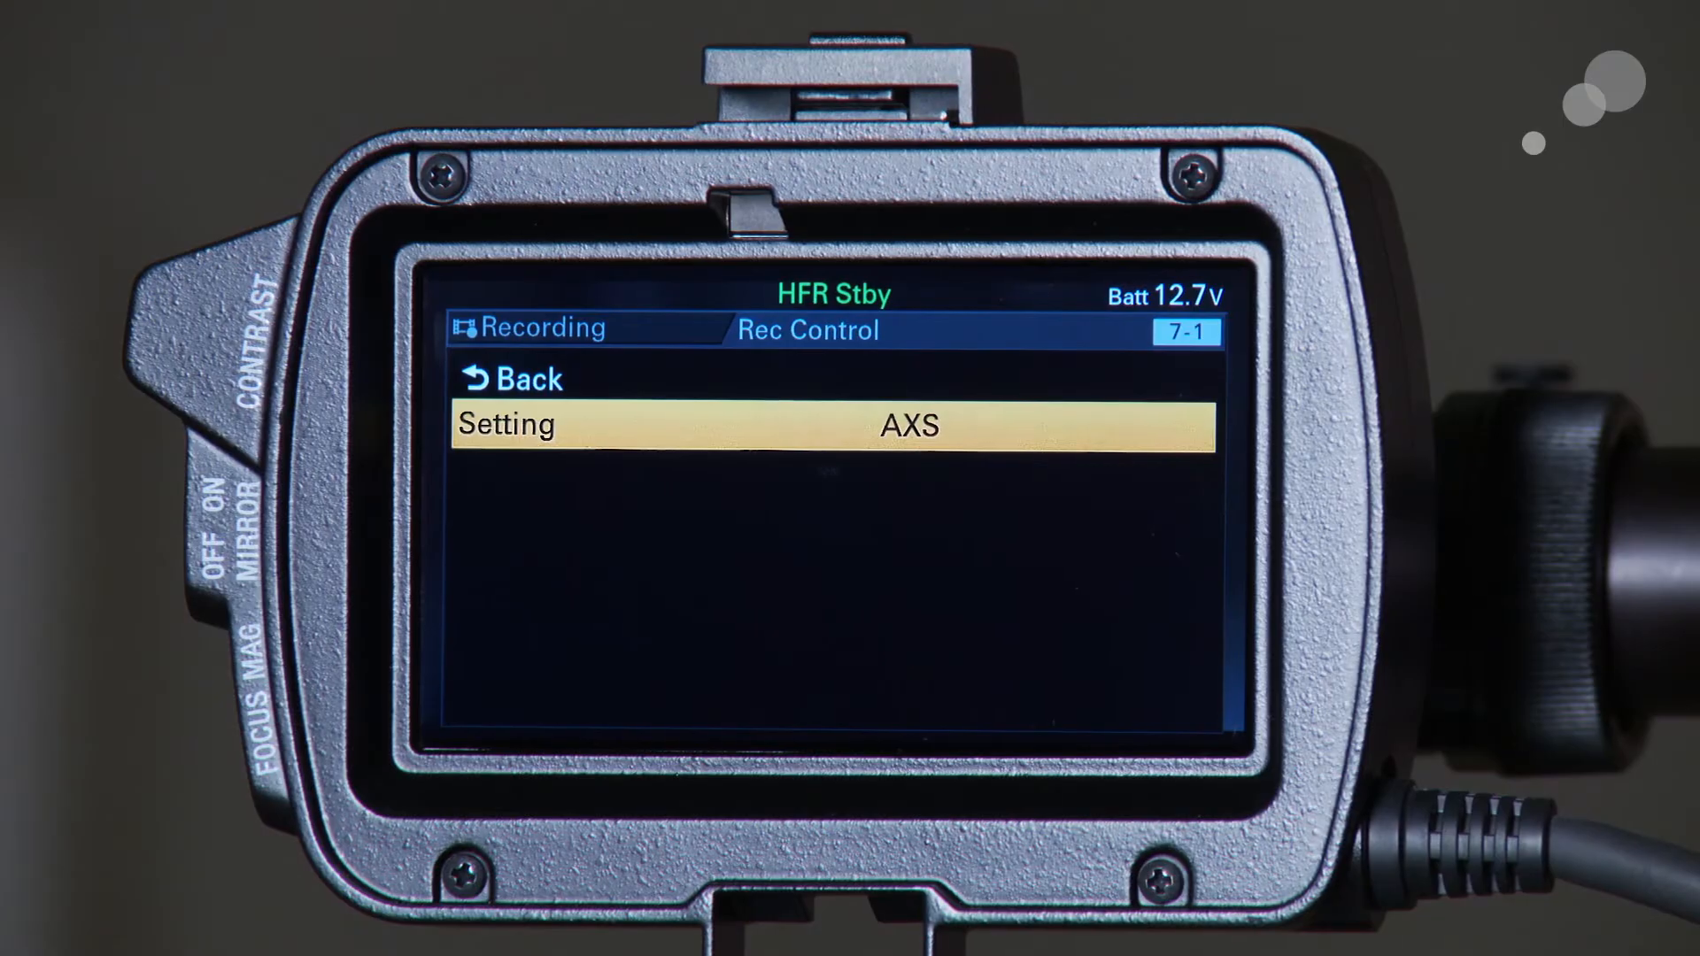